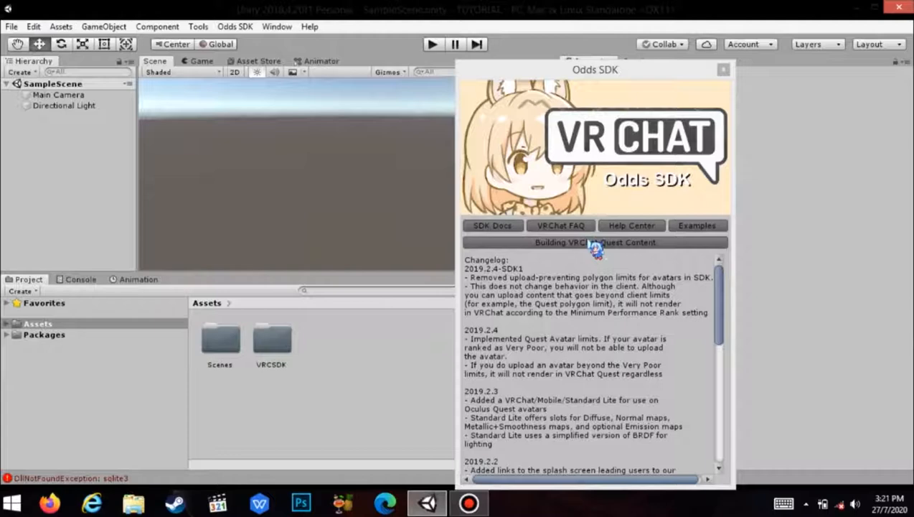
Step: Close the Odds SDK window, leaving the default camera and light
click(722, 69)
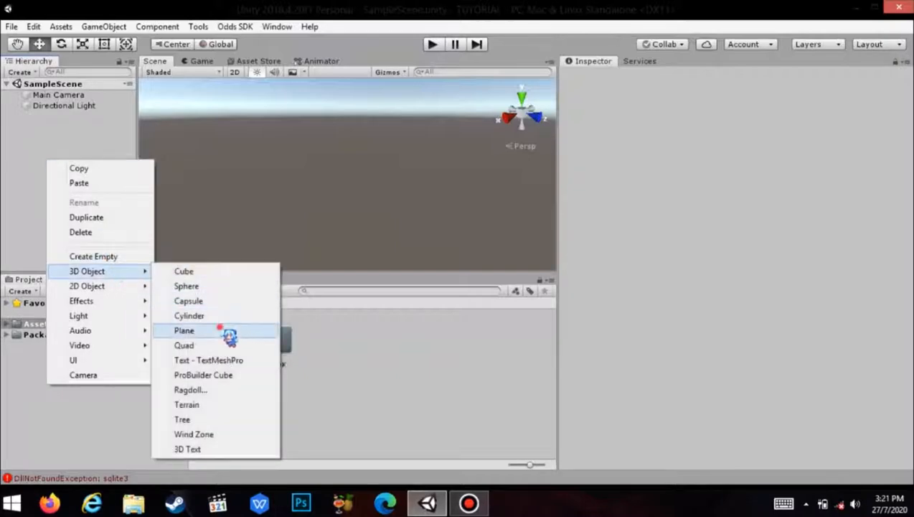
Step: Add a ground plane and a second plane to serve as the wall
click(184, 330)
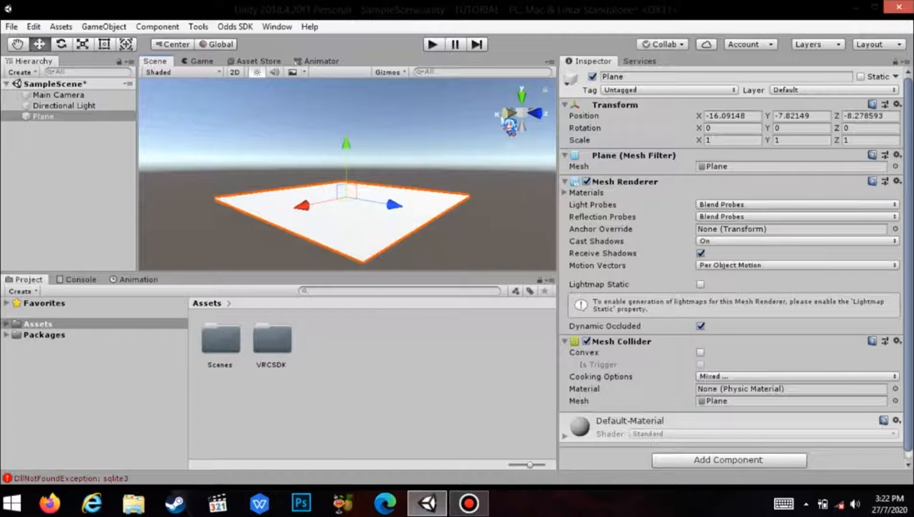
right_click(42, 116)
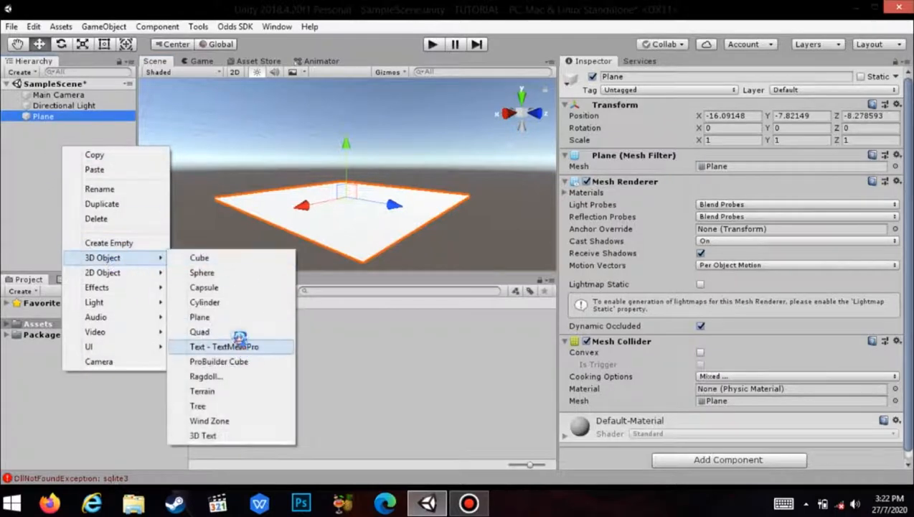
mouse_move(199, 331)
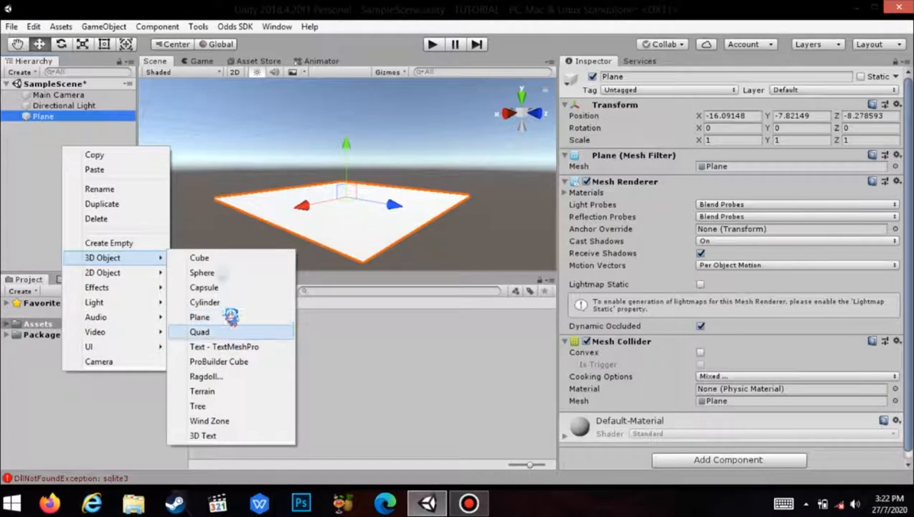
click(199, 317)
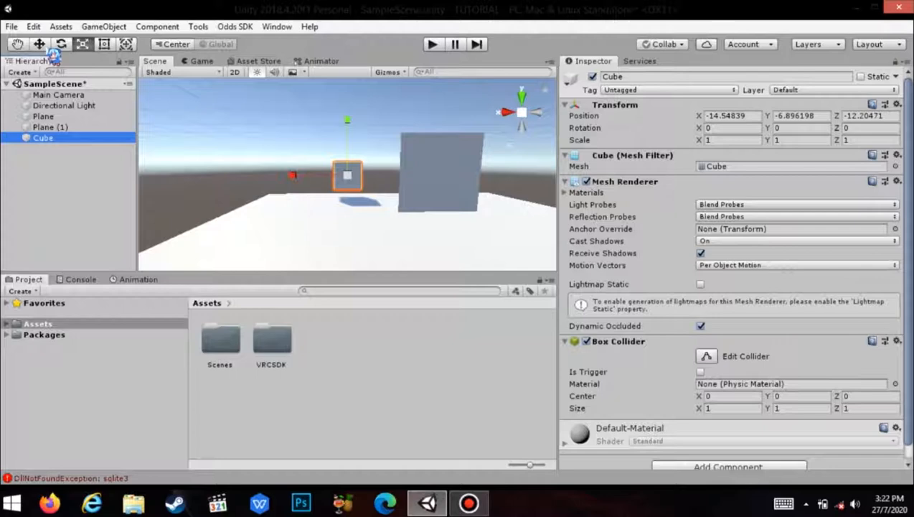
Step: Duplicate the cube and position the copy beside the original
right_click(43, 138)
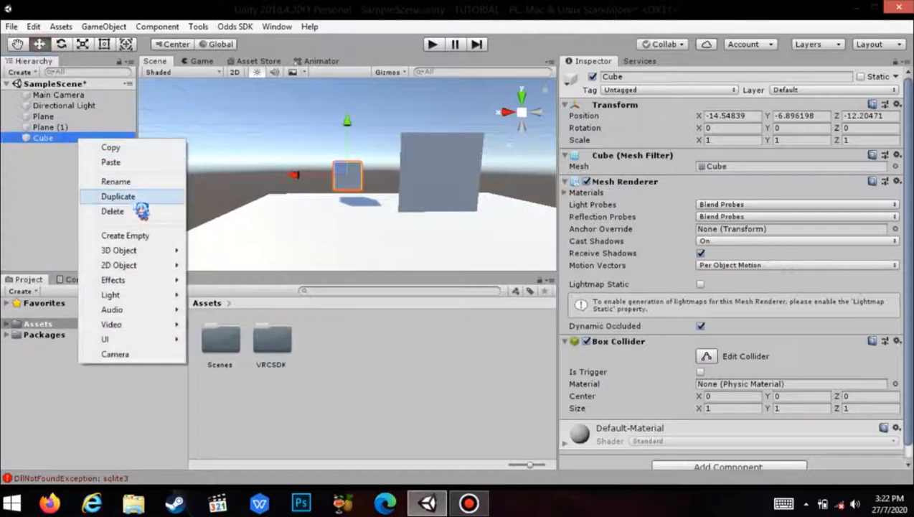
click(118, 196)
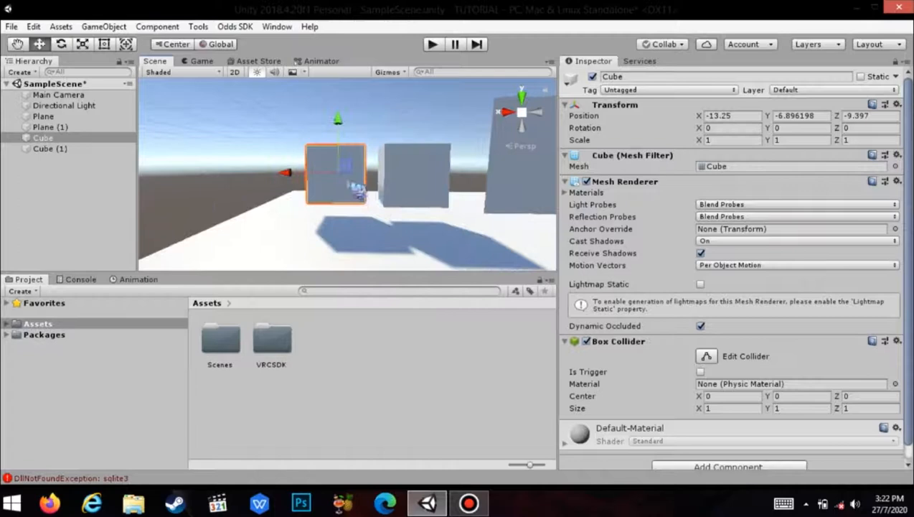
drag(359, 180, 361, 249)
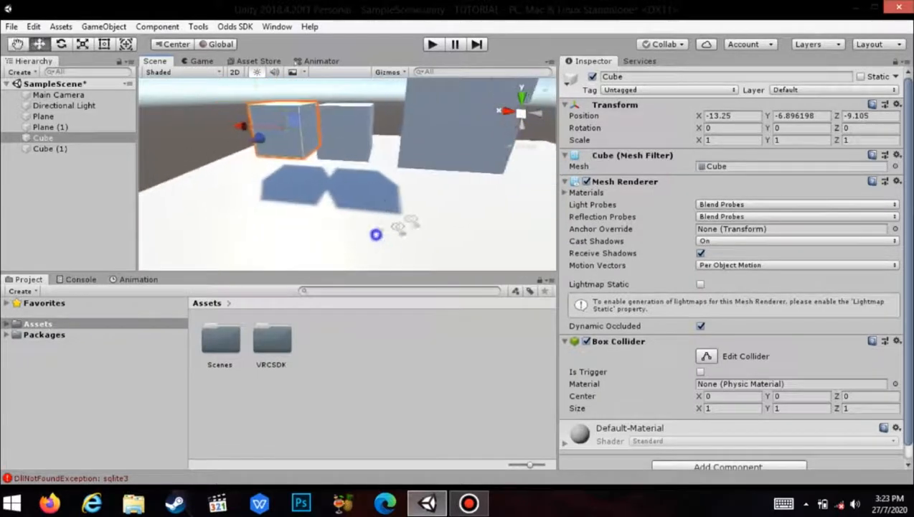
drag(373, 233, 359, 227)
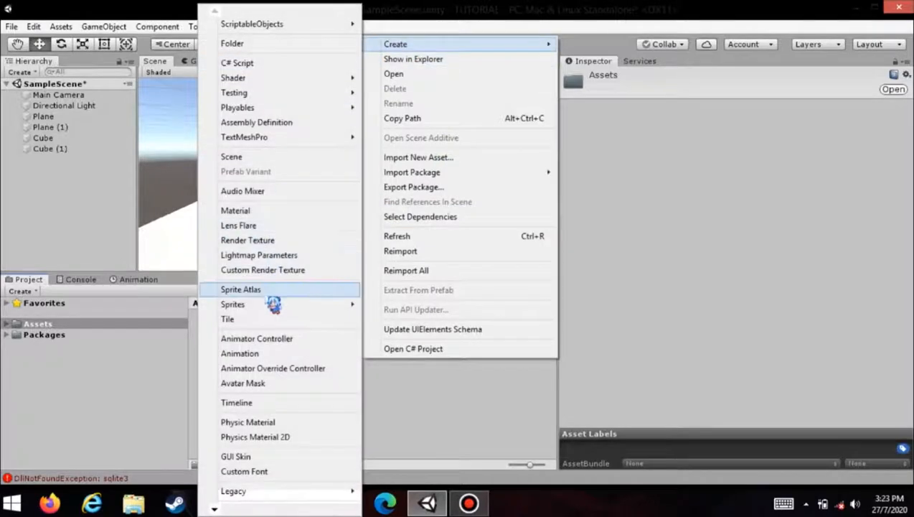
Step: Create a new material in Assets named 'transparent'
click(235, 210)
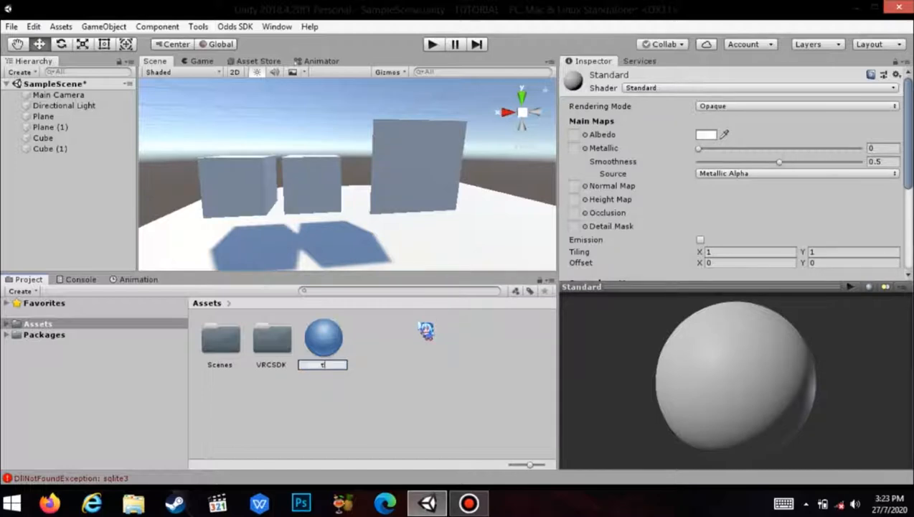
text(transpa)
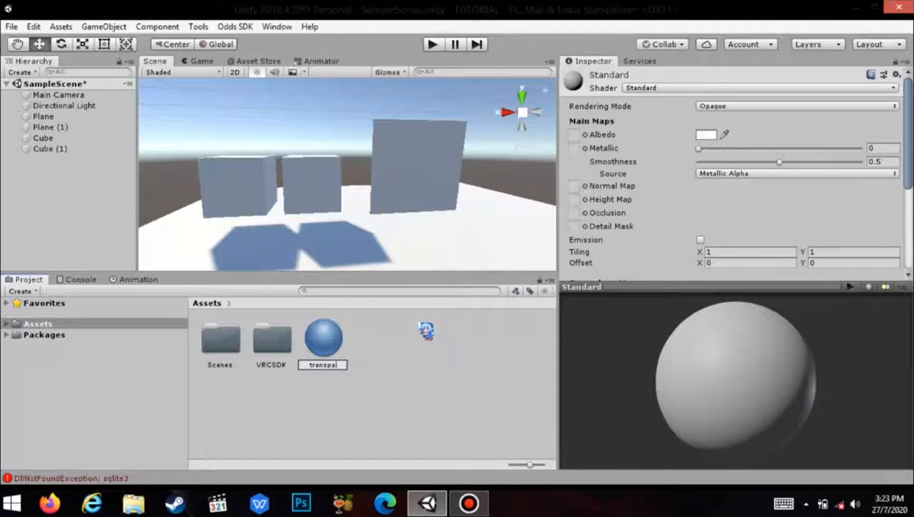
click(323, 337)
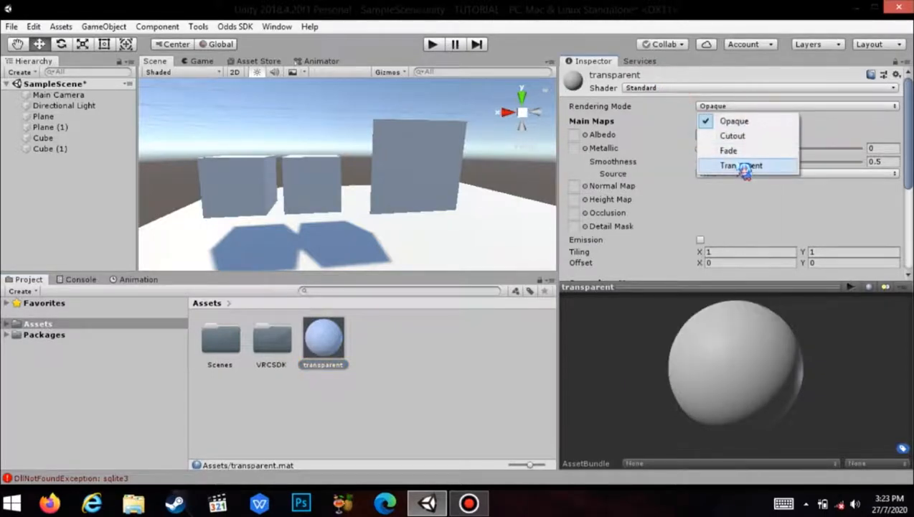
Step: Give the material Transparent mode, smoothness 0, lower albedo alpha and metallic about 0.57
click(742, 165)
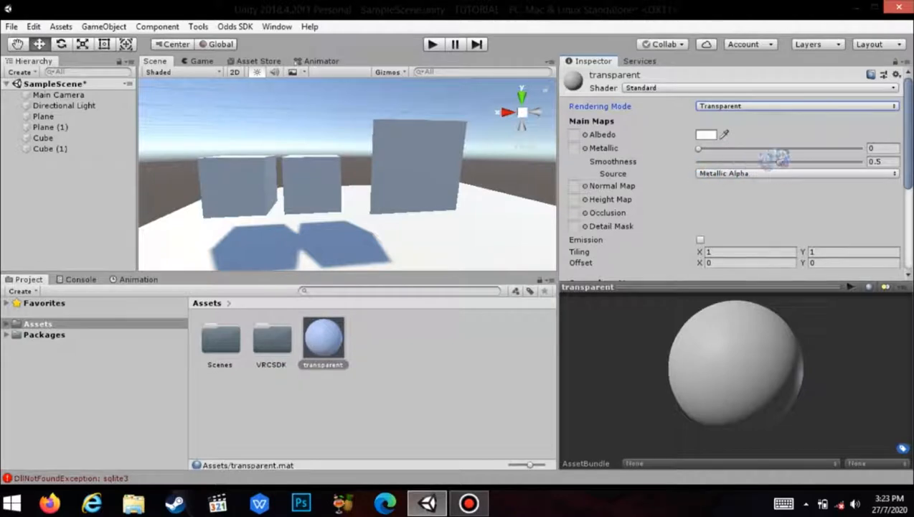
drag(778, 162, 724, 161)
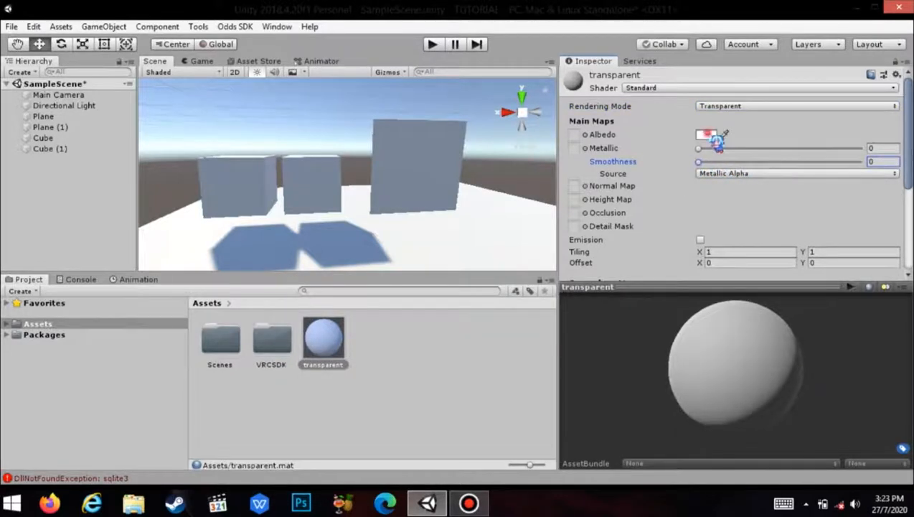
click(707, 134)
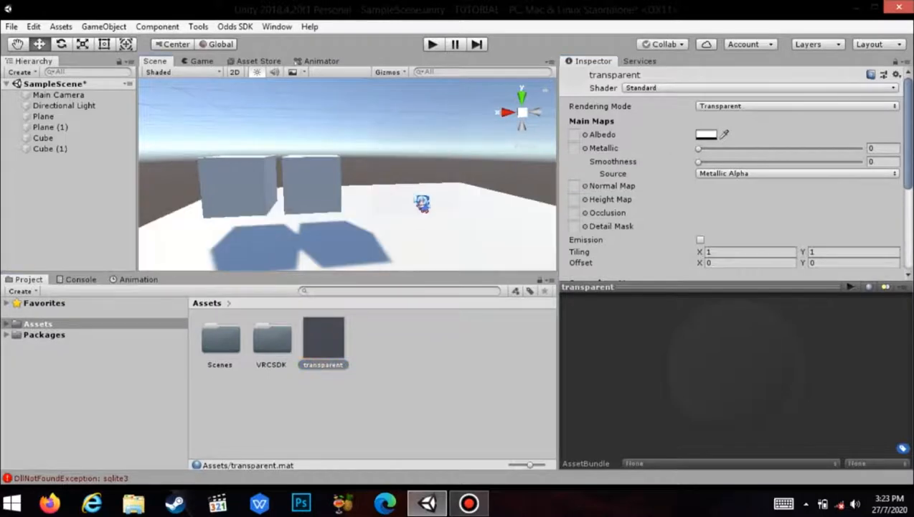
drag(700, 162, 750, 162)
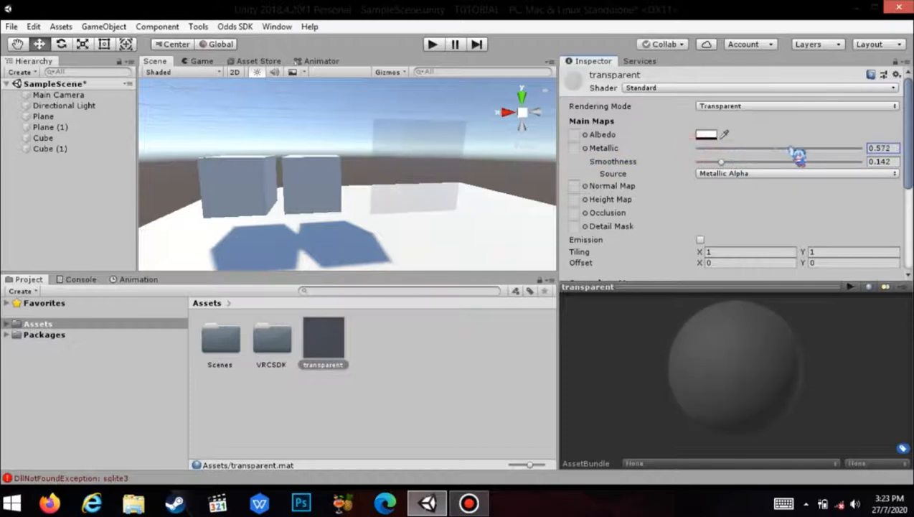
drag(797, 148, 752, 148)
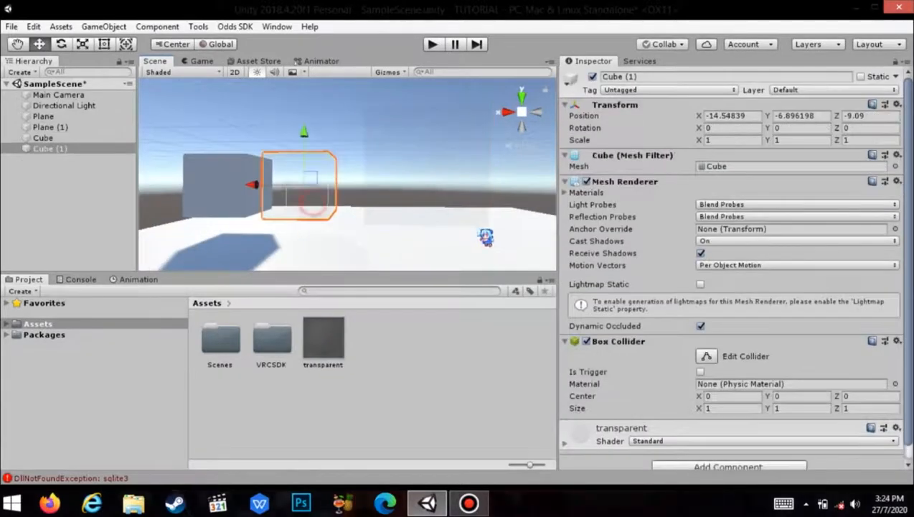
click(42, 117)
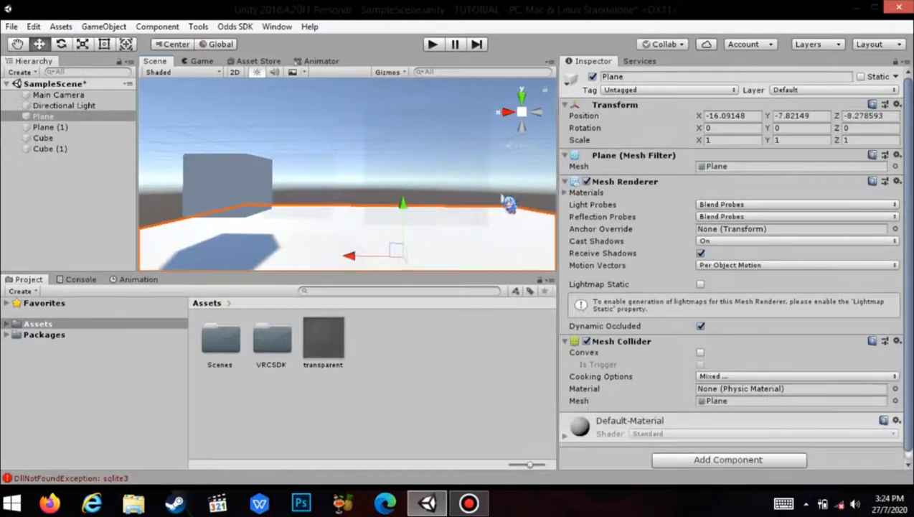